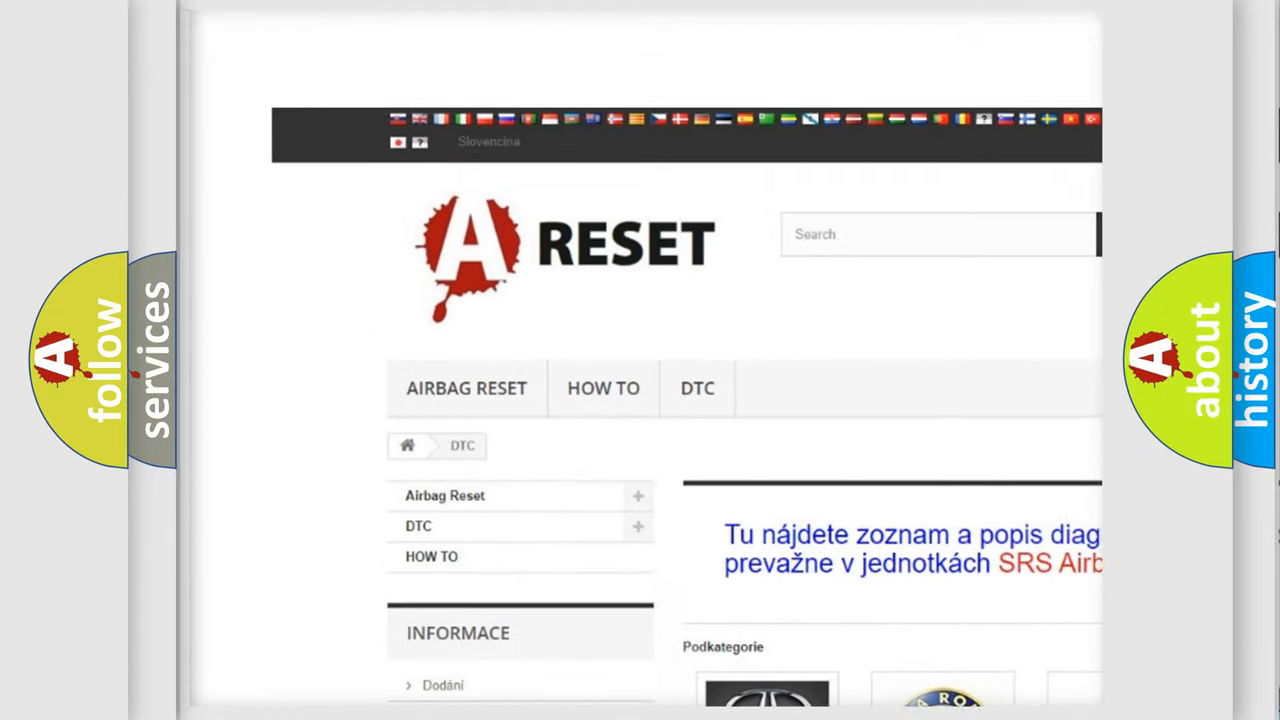
- Open the GMC DTC category and browse its listed diagnostic code subcategories
{"action": "scroll", "scroll_direction": "down", "scroll_amount": 3}
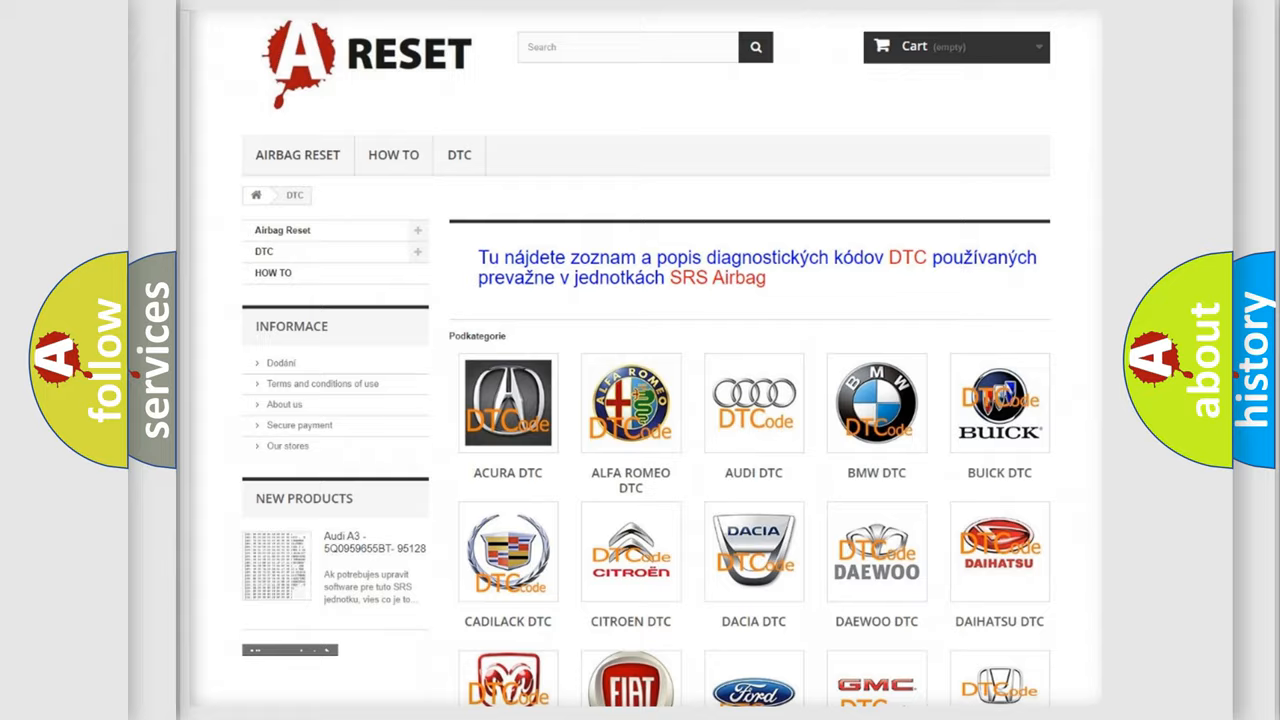
{"action": "scroll", "scroll_direction": "down", "scroll_amount": 3}
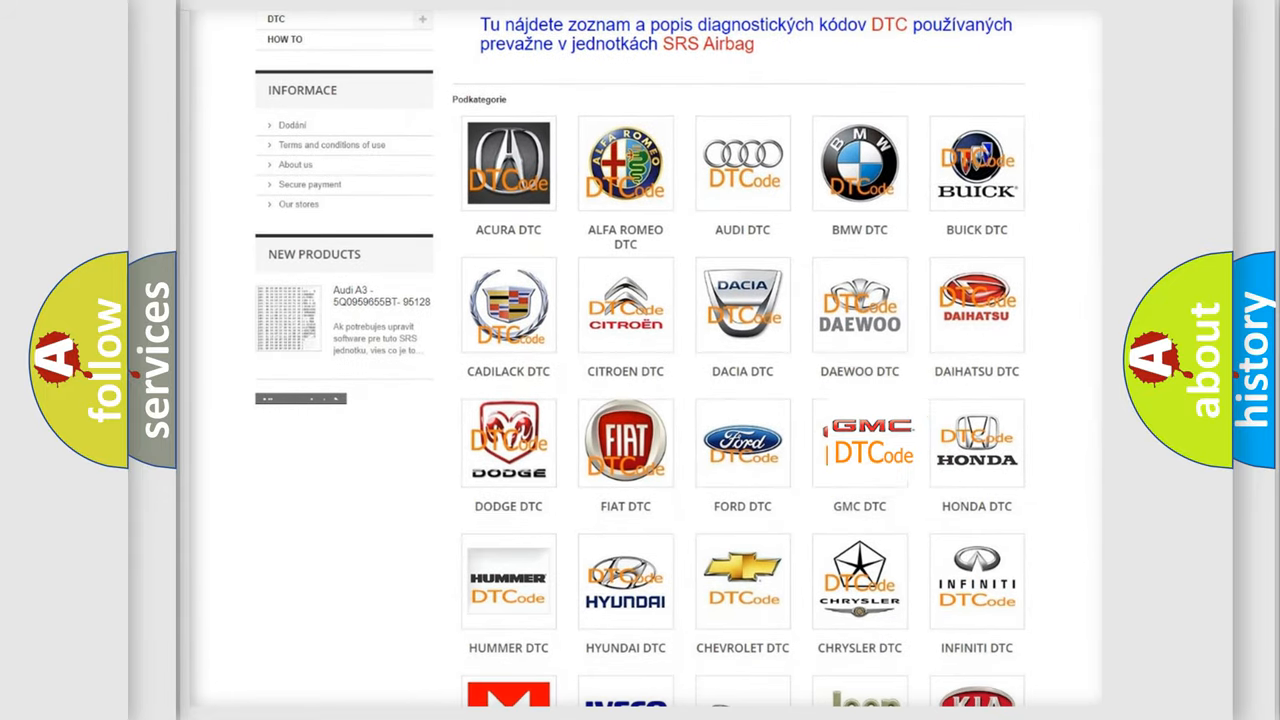
{"action": "left_click", "coordinate": [860, 444]}
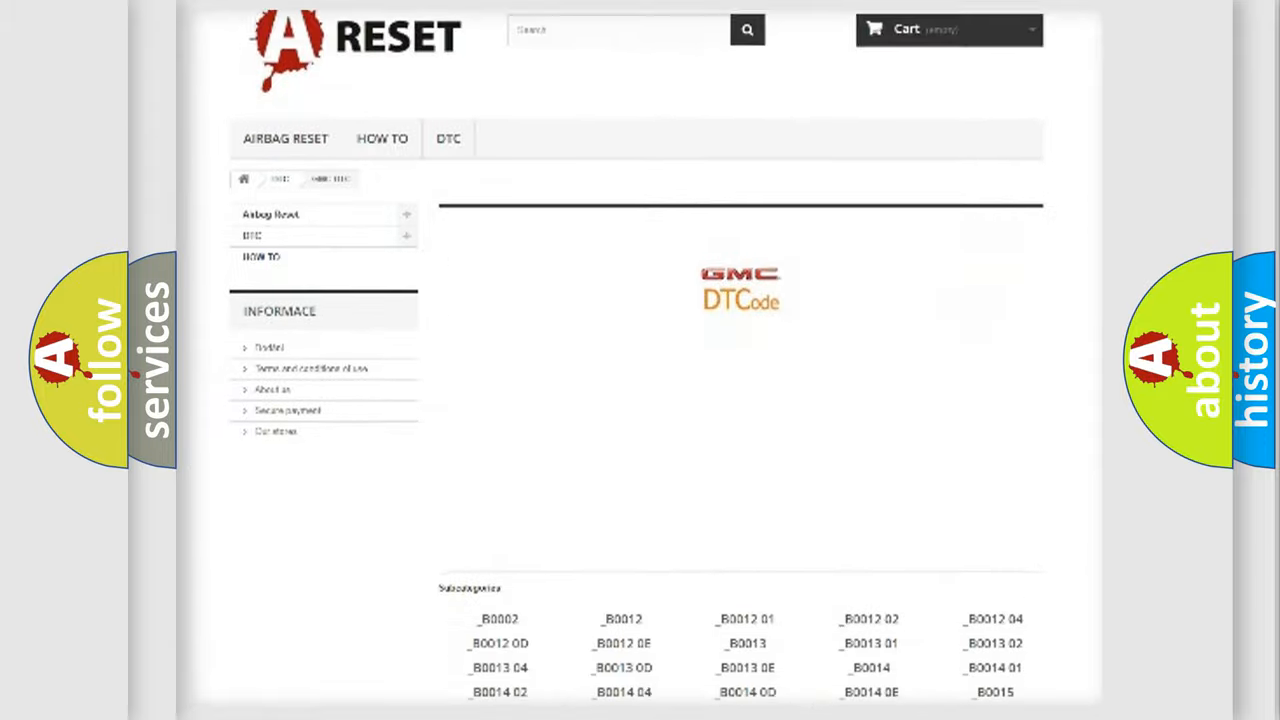
{"action": "scroll", "scroll_direction": "down", "scroll_amount": 3}
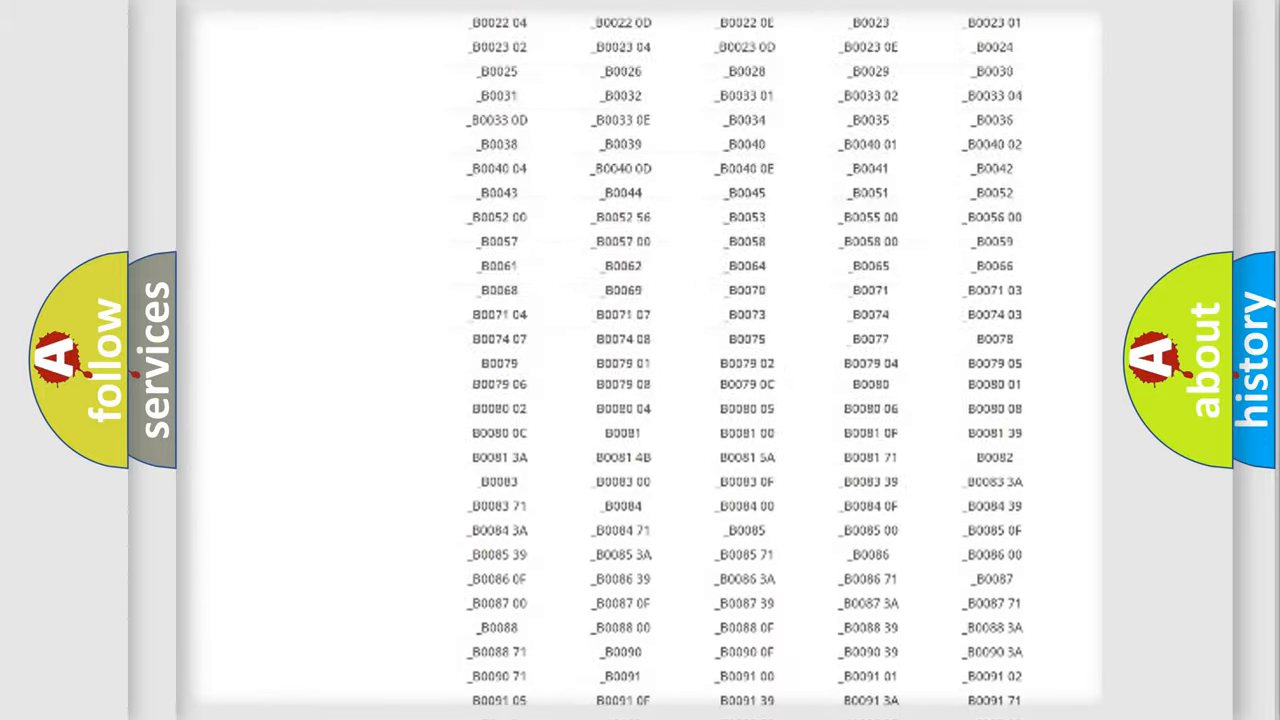